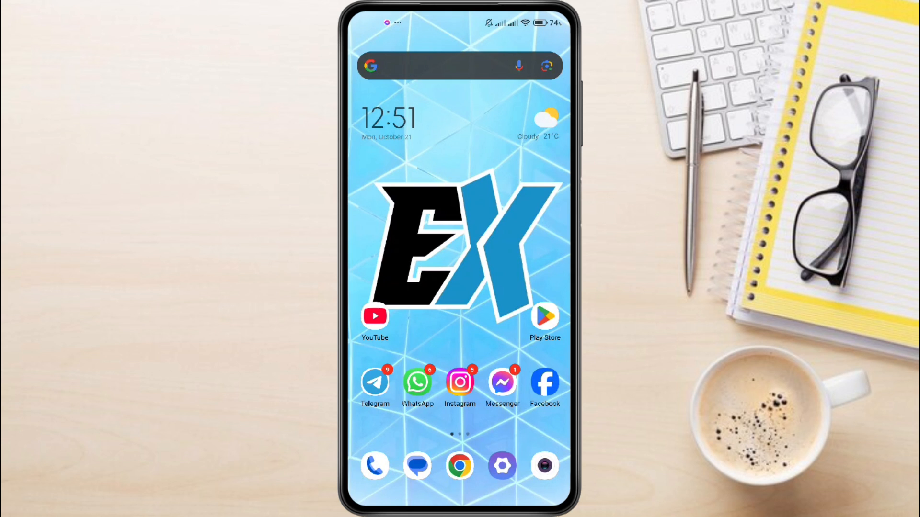
- Launch the Google Play Store from the Android home screen
{"action": "left_click", "coordinate": [544, 316]}
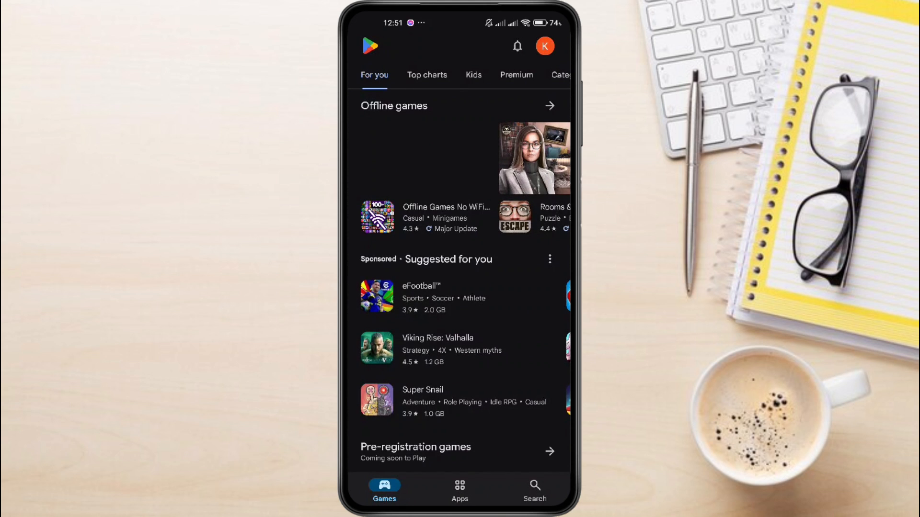
- Search the Play Store for "castle" via the "cas" suggestion
{"action": "left_click", "coordinate": [534, 490]}
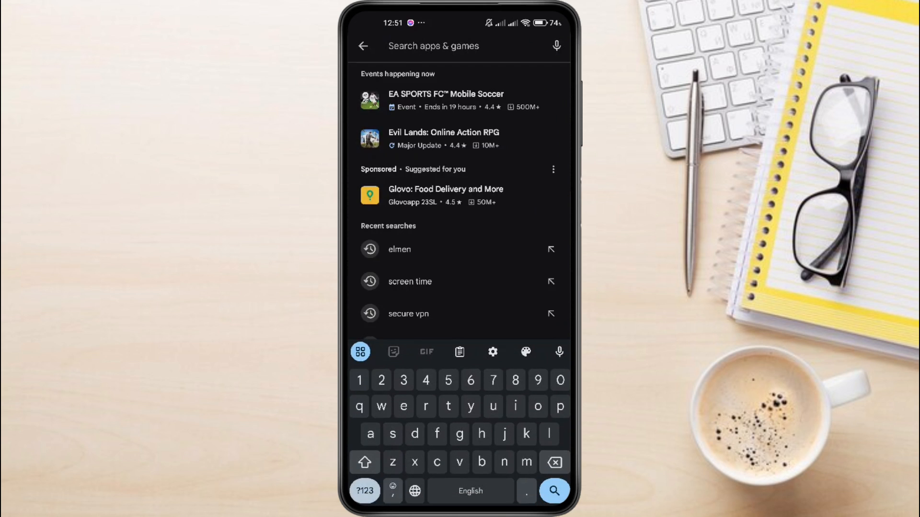
{"action": "type", "text": "cas"}
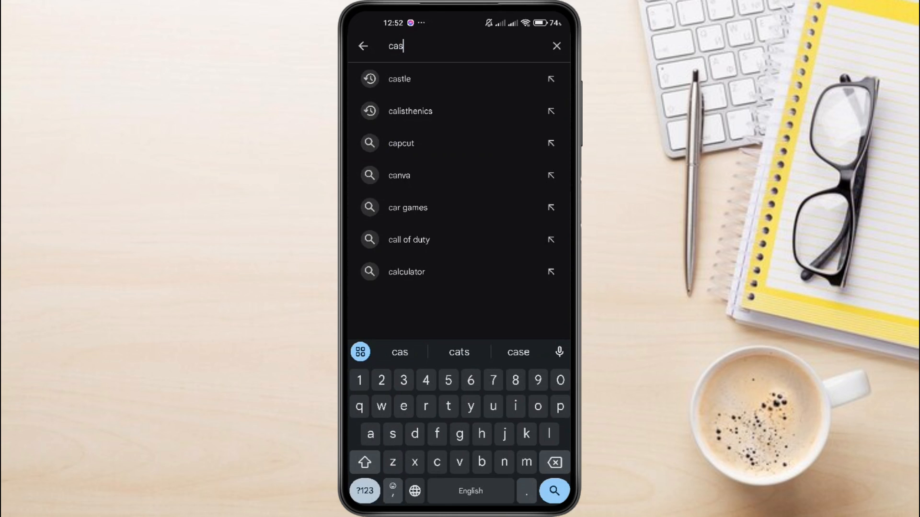
{"action": "left_click", "coordinate": [399, 79]}
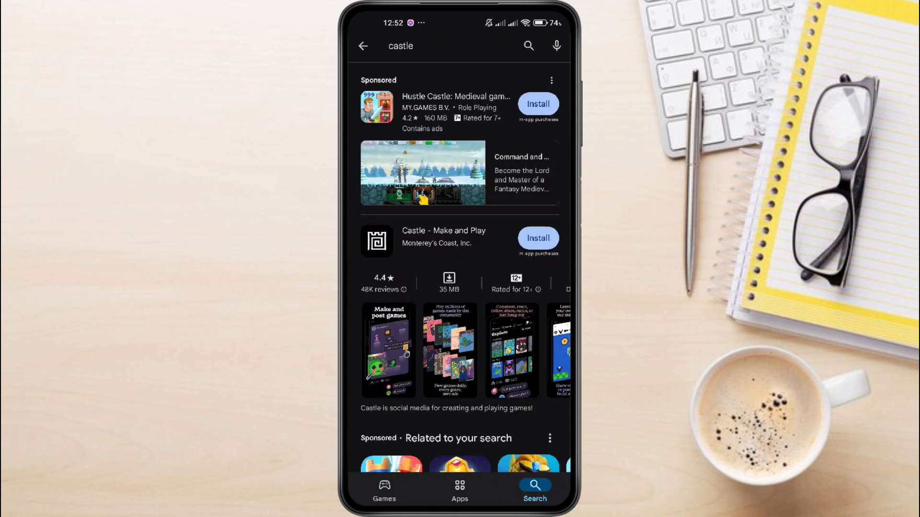
- Install Castle - Make and Play from its store page
{"action": "left_click", "coordinate": [443, 235]}
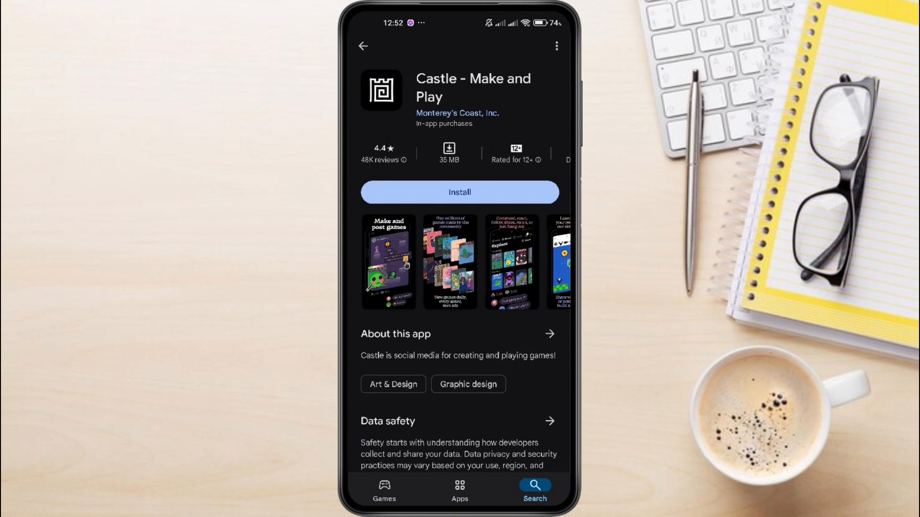
{"action": "left_click", "coordinate": [460, 192]}
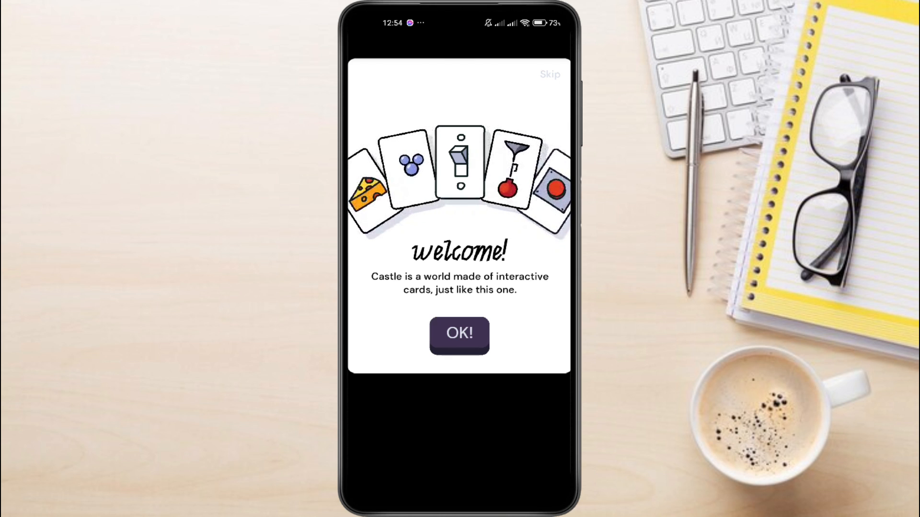
- Dismiss the welcome card and the "I can tap or drag" card
{"action": "left_click", "coordinate": [459, 335]}
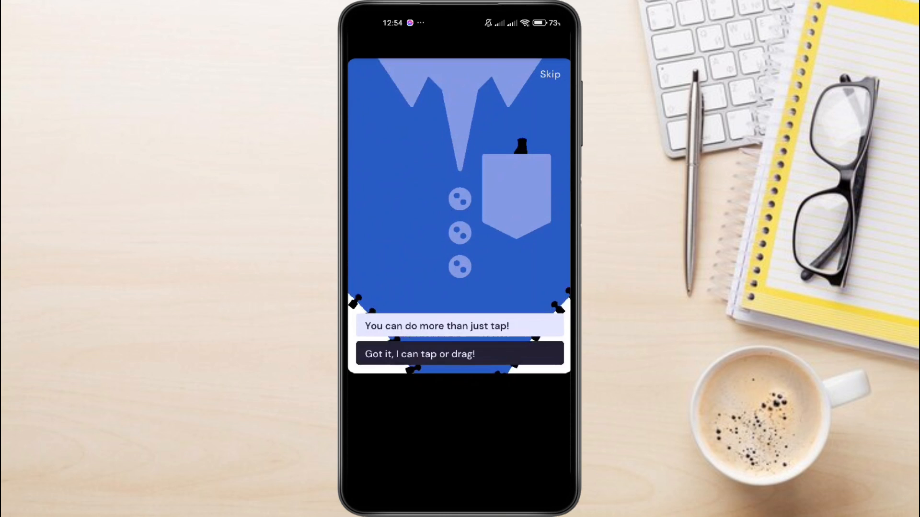
{"action": "left_click", "coordinate": [458, 353]}
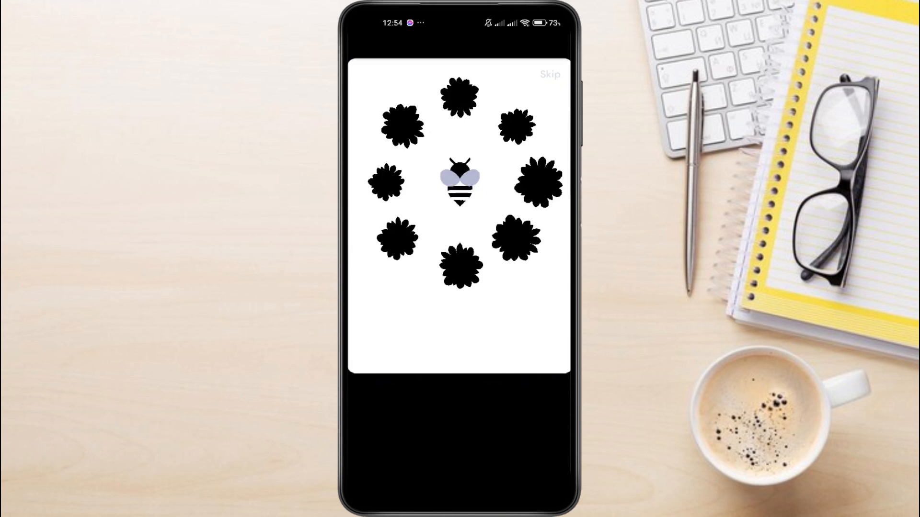